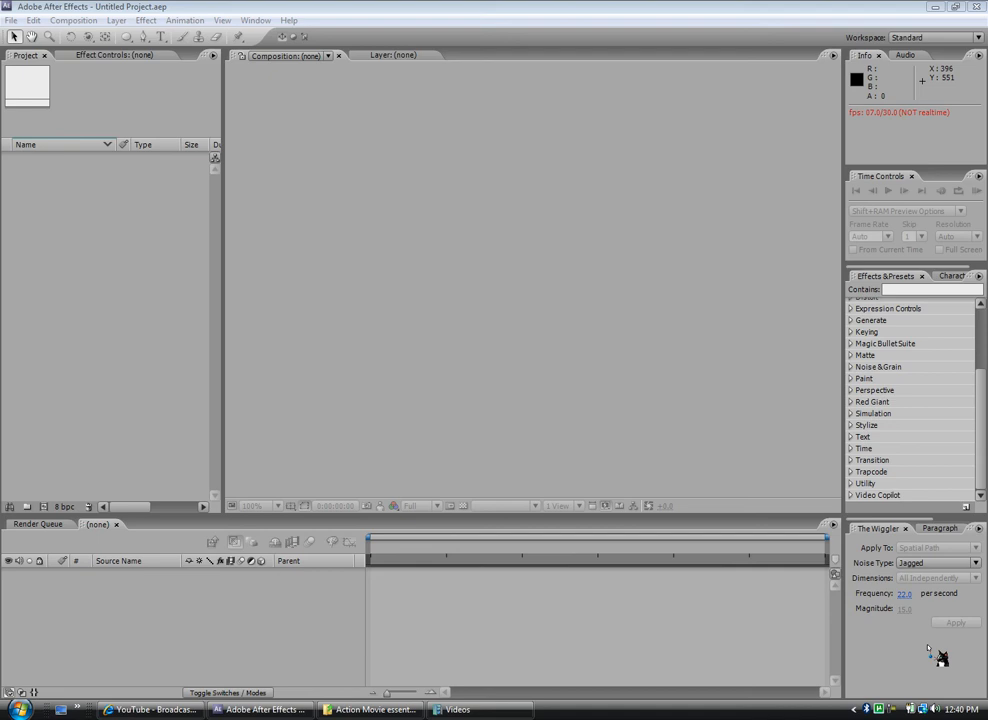
{"action": "mouse_move", "coordinate": [656, 606]}
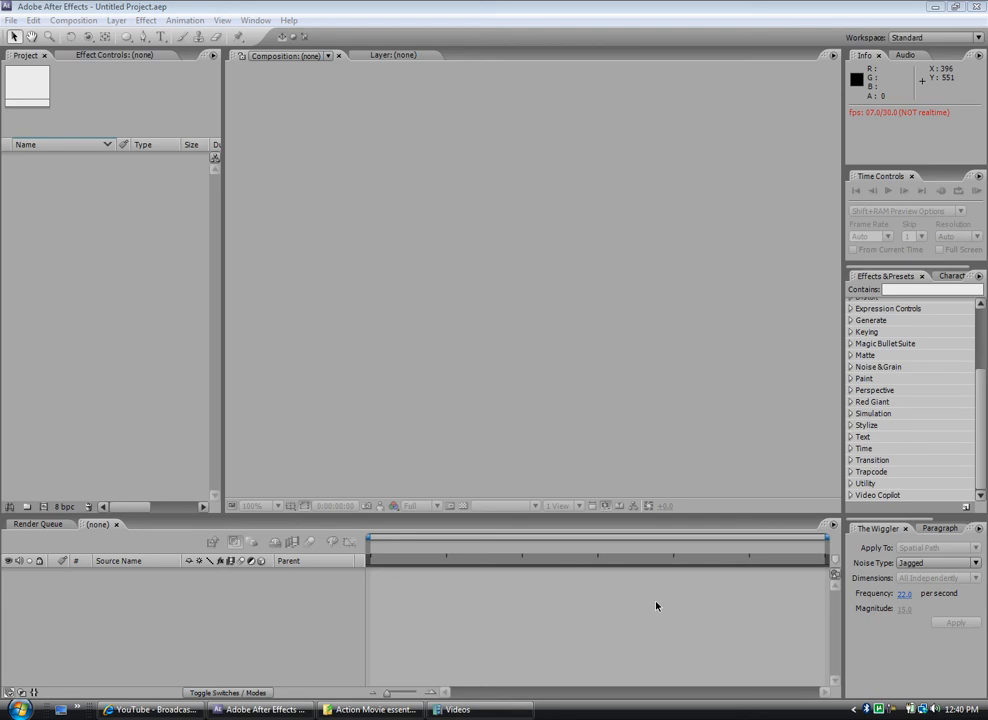
{"action": "mouse_move", "coordinate": [644, 606]}
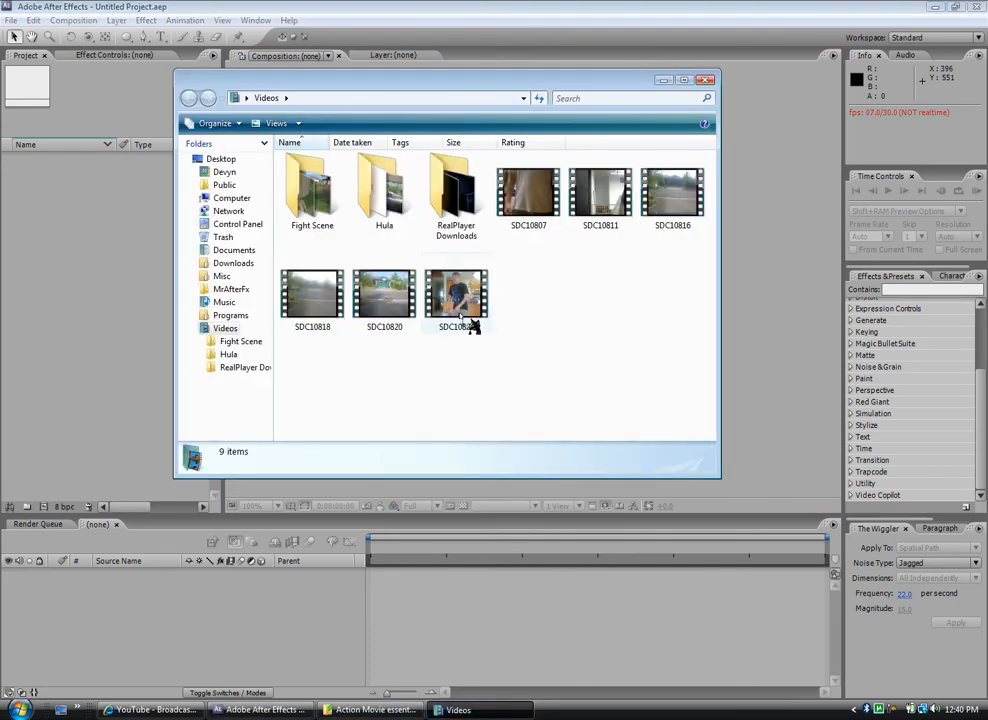
Import webcam clip SDC10821 into a new composition and scrub to the frame where the arm points.
{"action": "left_click", "coordinate": [456, 292]}
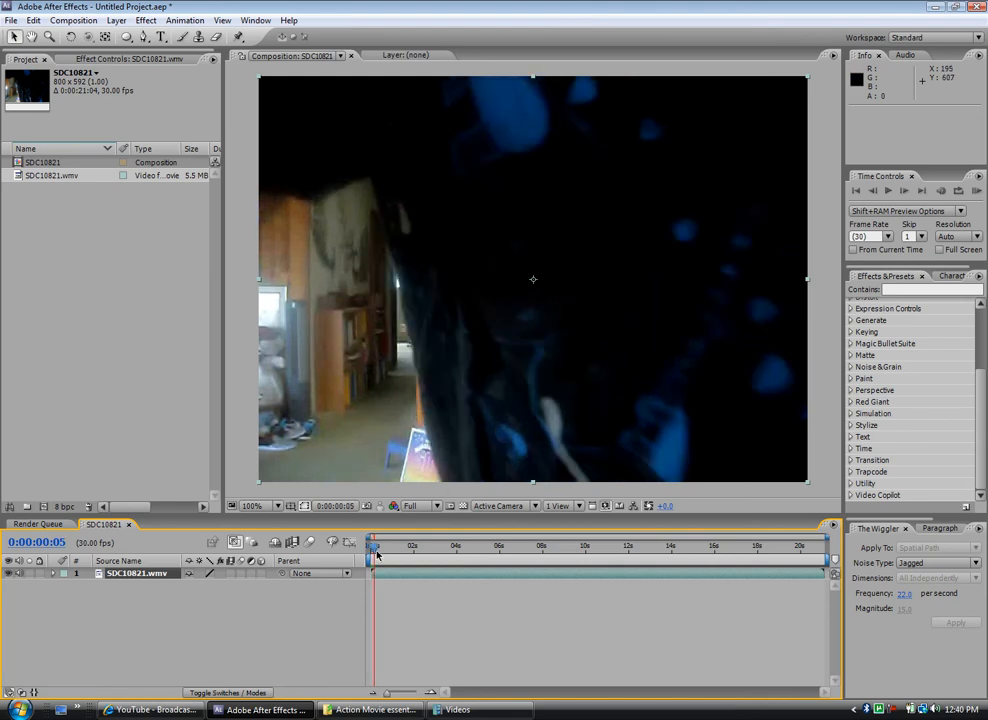
{"action": "left_click_drag", "start_coordinate": [376, 548], "coordinate": [456, 548]}
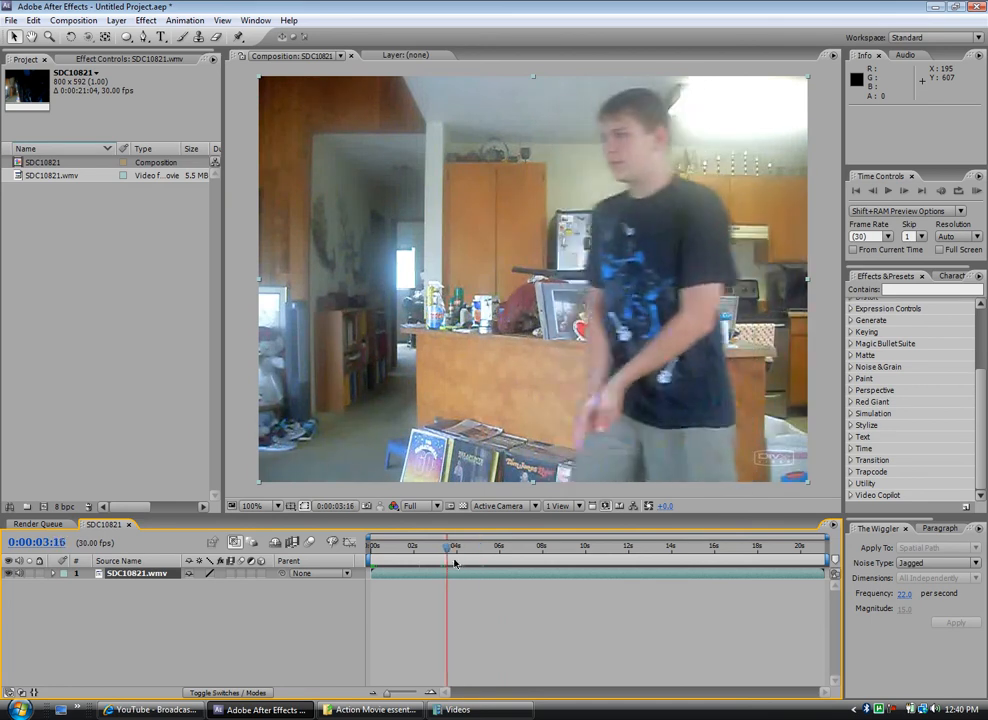
{"action": "left_click", "coordinate": [472, 544]}
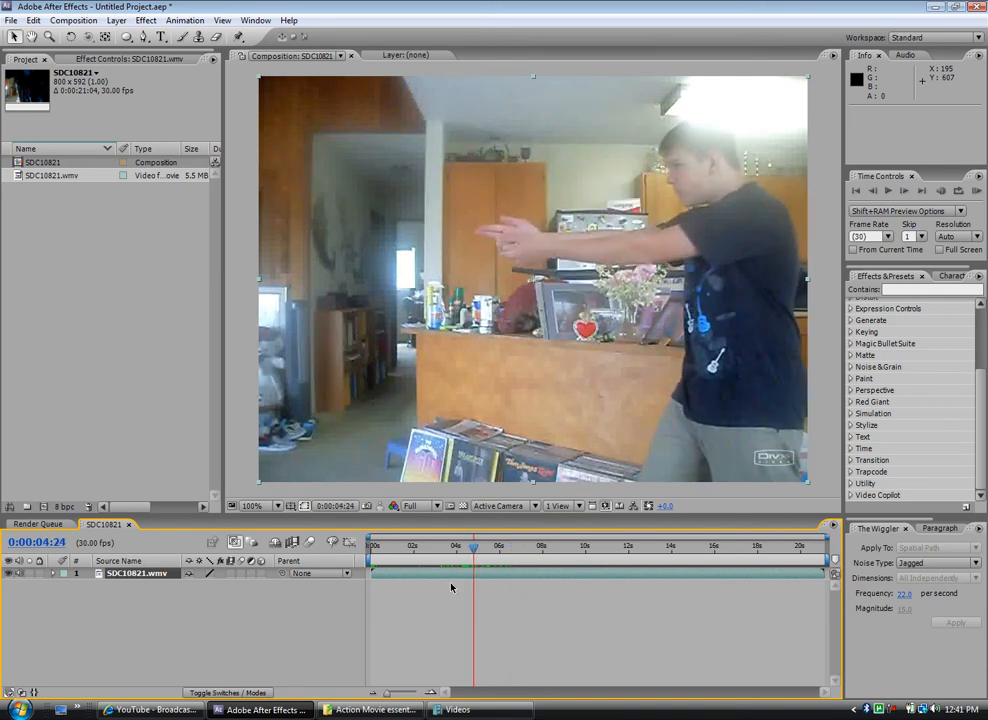
Bring the 8mm_01.mov muzzle flash from the Muzzle_Flashes folder above the webcam footage.
{"action": "left_click", "coordinate": [370, 708]}
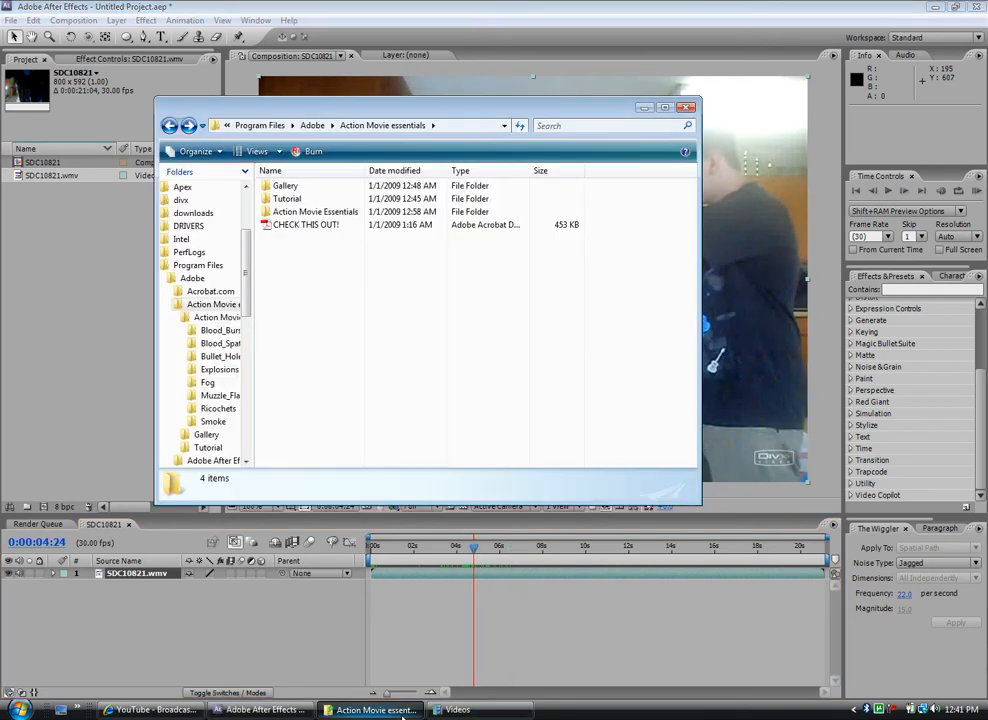
{"action": "double_click", "coordinate": [314, 212]}
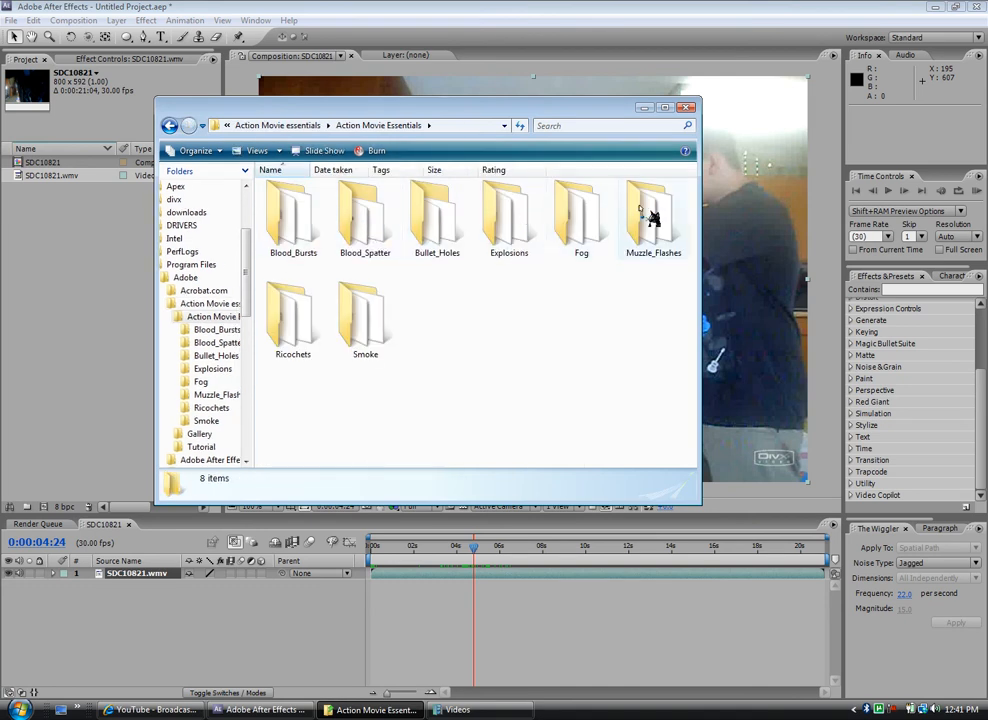
{"action": "double_click", "coordinate": [652, 212]}
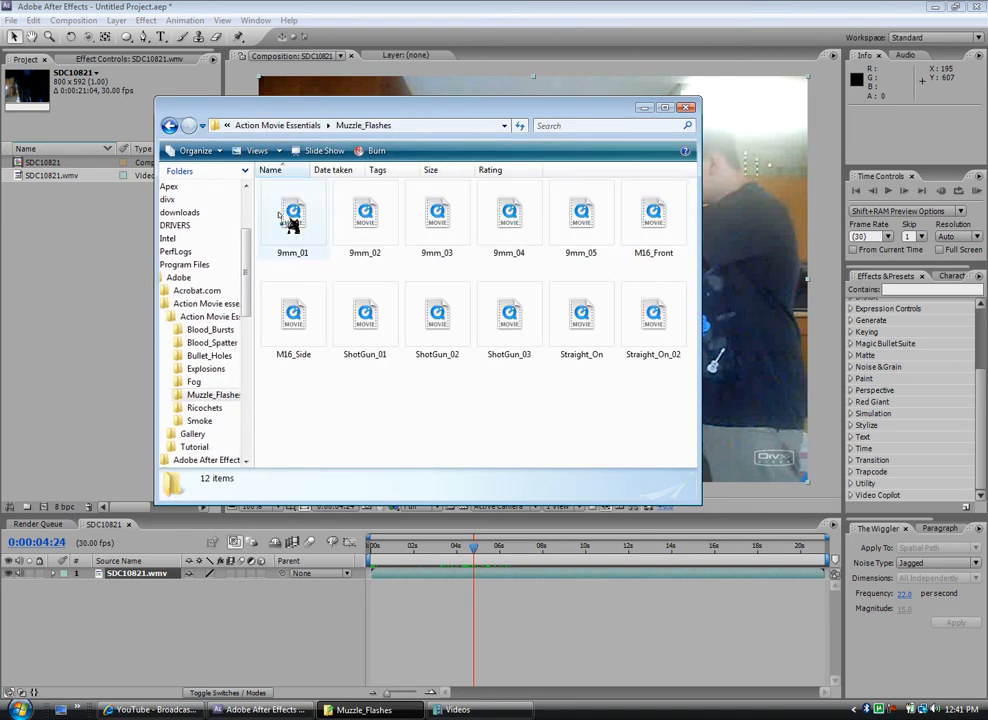
{"action": "left_click", "coordinate": [292, 212]}
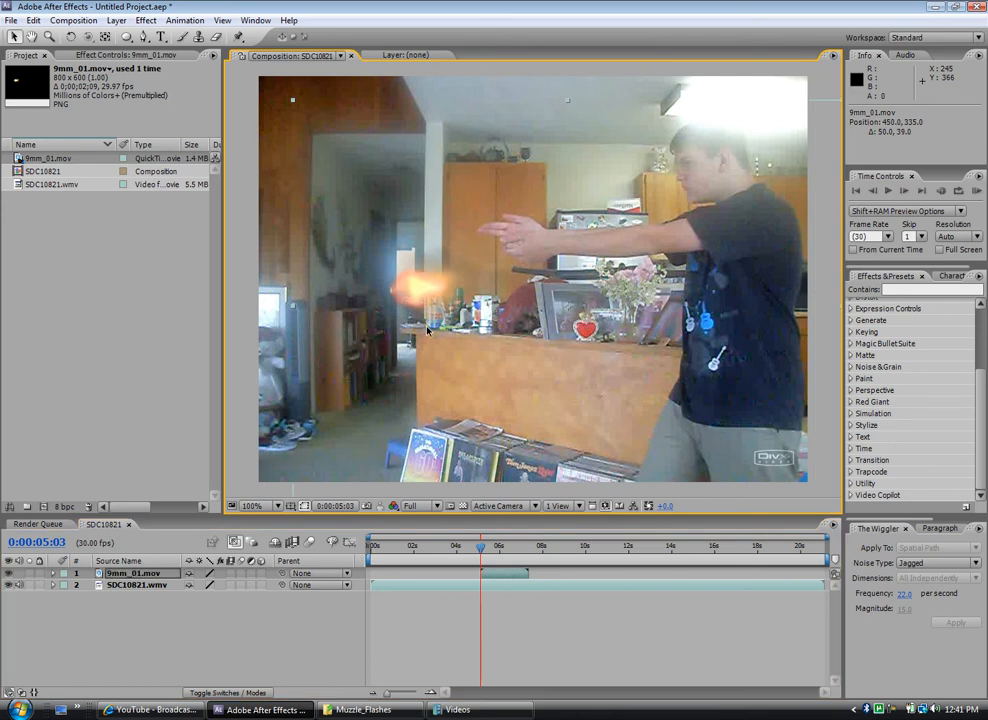
Shrink and reposition the muzzle flash onto the pointing hand, then duplicate the layer with Ctrl+D.
{"action": "left_click", "coordinate": [52, 572]}
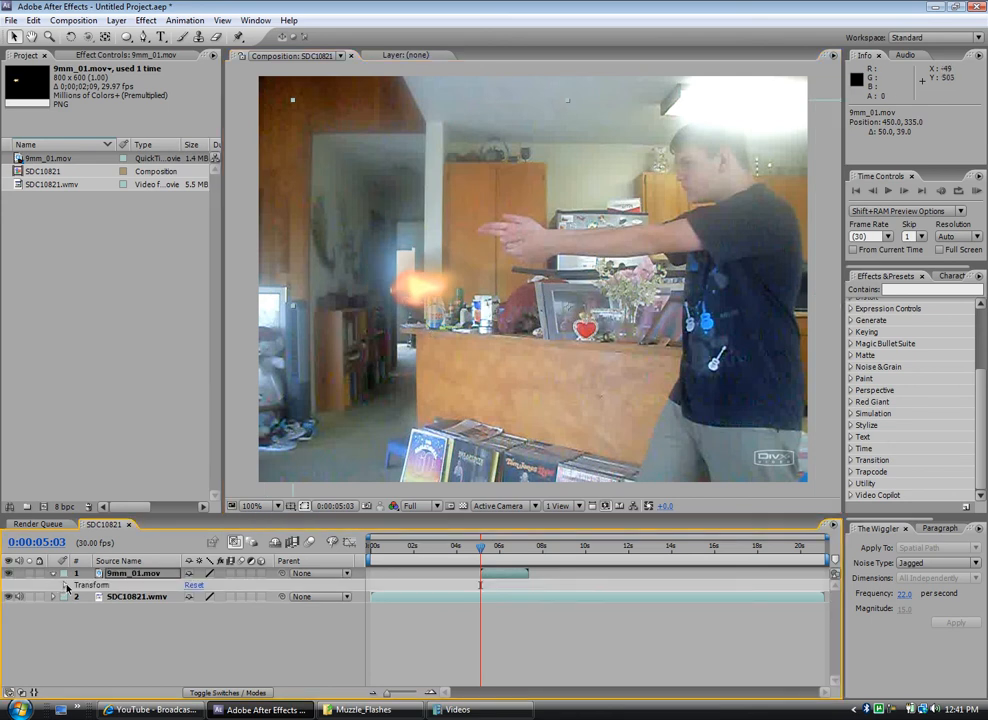
{"action": "left_click", "coordinate": [68, 584]}
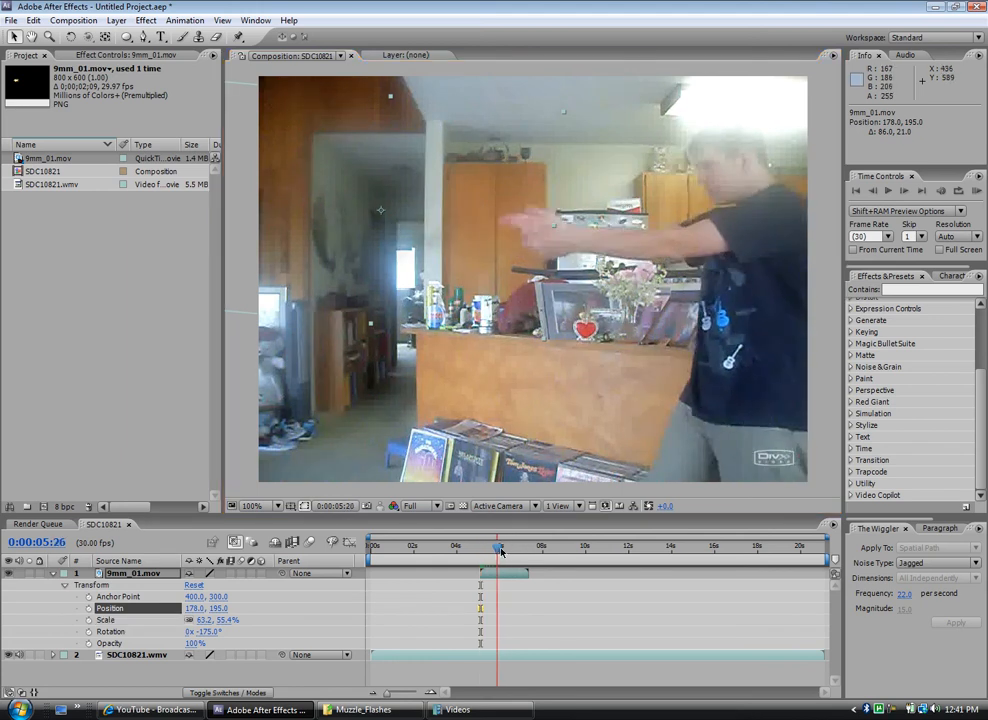
{"action": "left_click", "coordinate": [508, 544]}
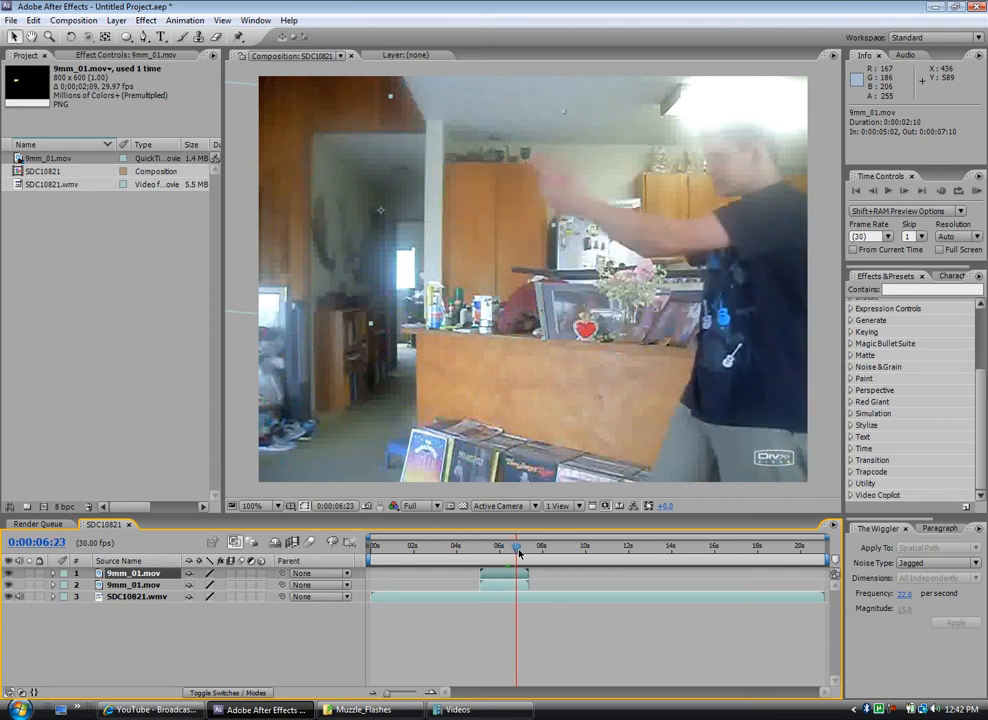
Slide the duplicate flash layer later so it fires at the next pointing moment.
{"action": "left_click_drag", "start_coordinate": [516, 548], "coordinate": [480, 548]}
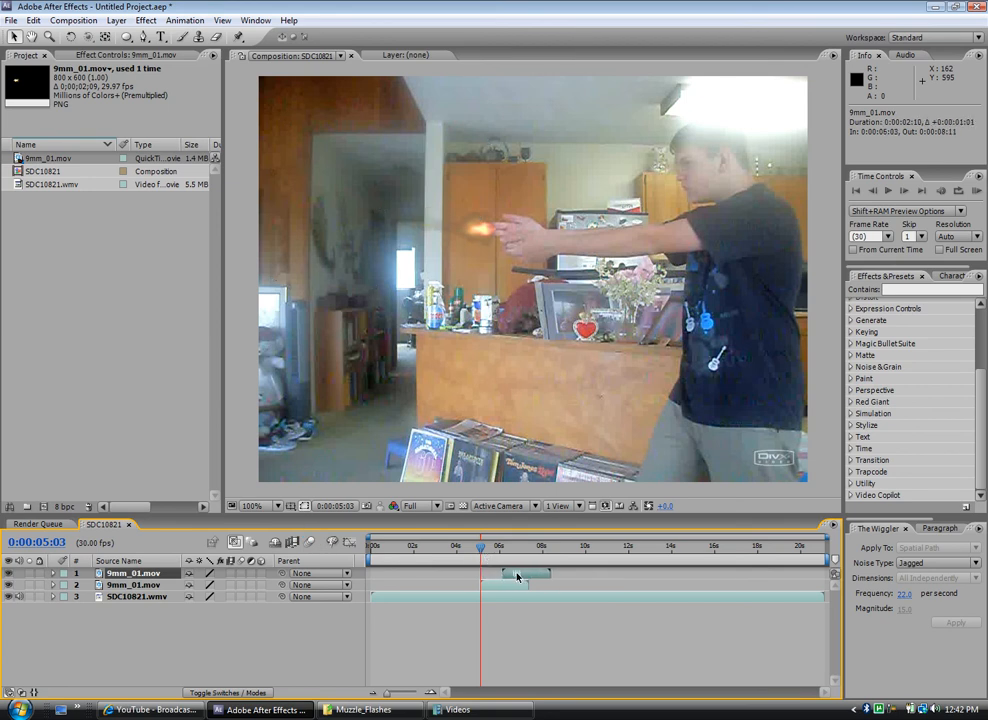
{"action": "left_click_drag", "start_coordinate": [480, 548], "coordinate": [508, 548]}
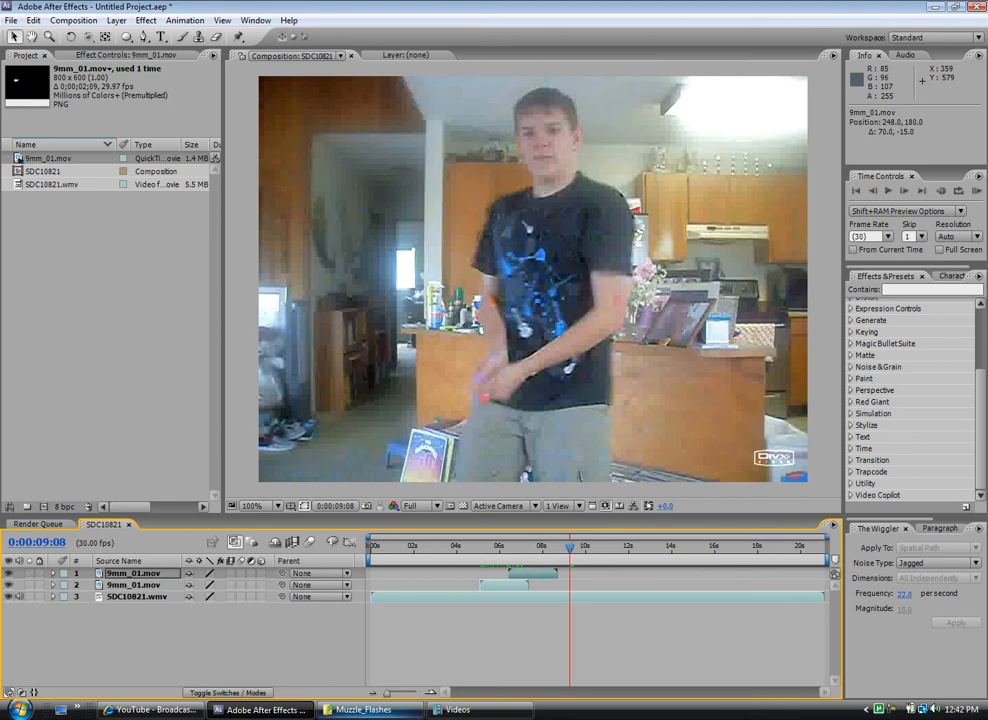
Import Blood_Burst_09 from the Blood_Bursts folder into the project.
{"action": "left_click", "coordinate": [368, 708]}
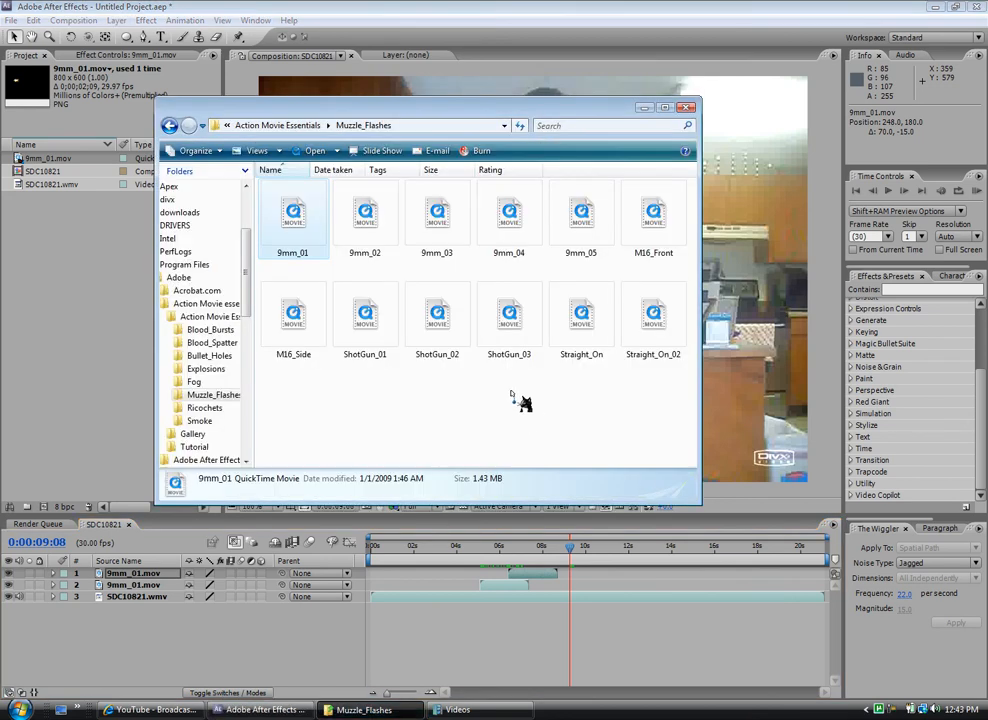
{"action": "left_click", "coordinate": [170, 124]}
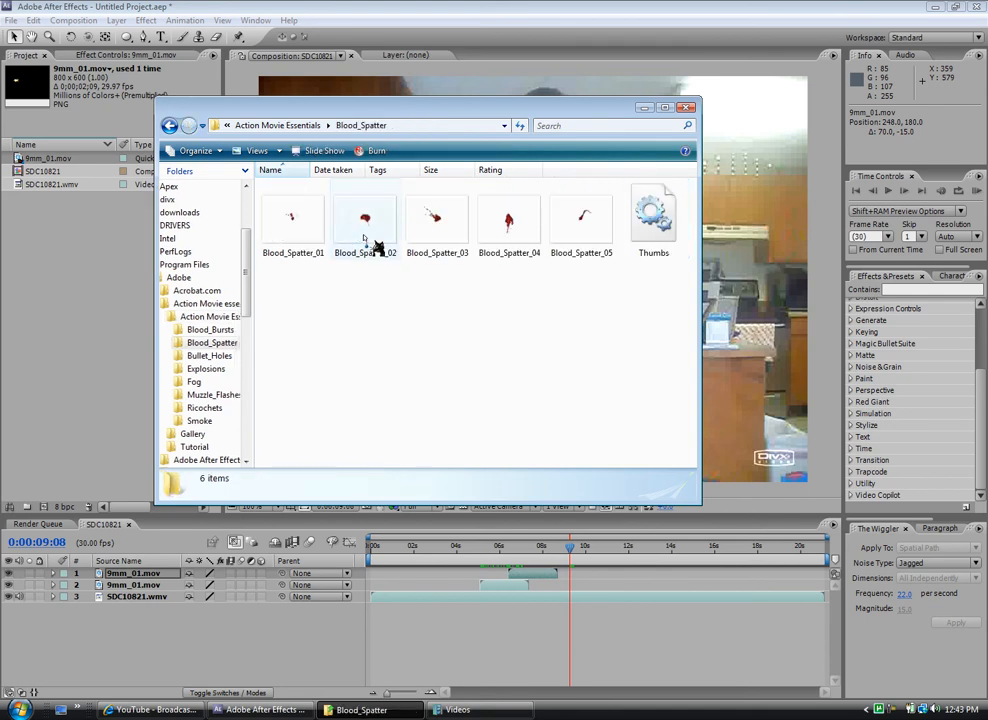
{"action": "left_click", "coordinate": [170, 124]}
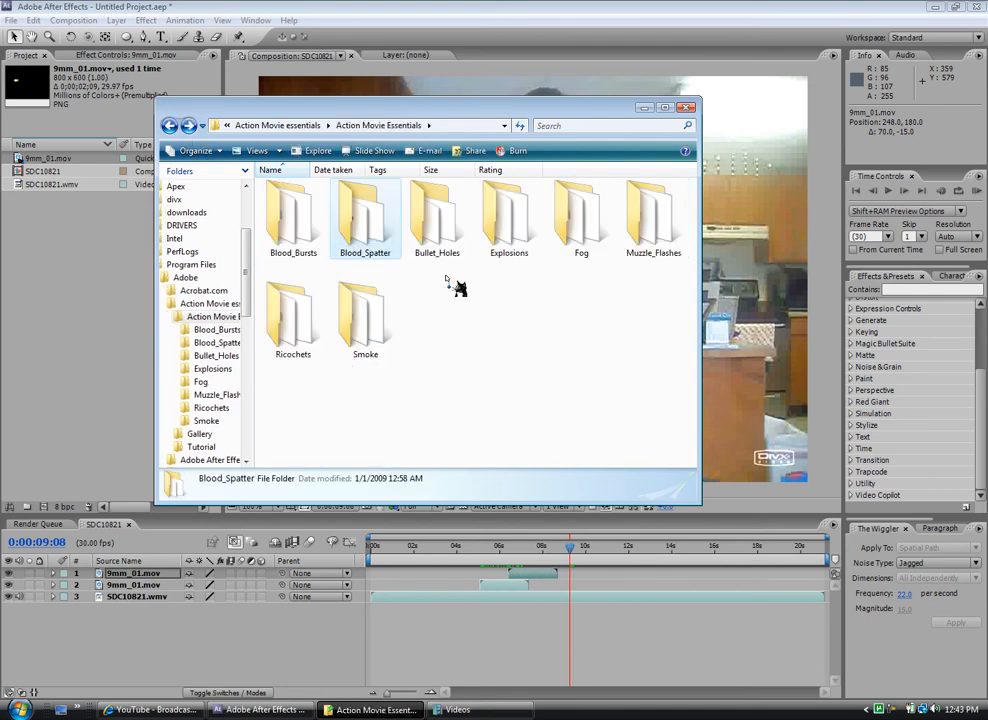
{"action": "left_click", "coordinate": [364, 218]}
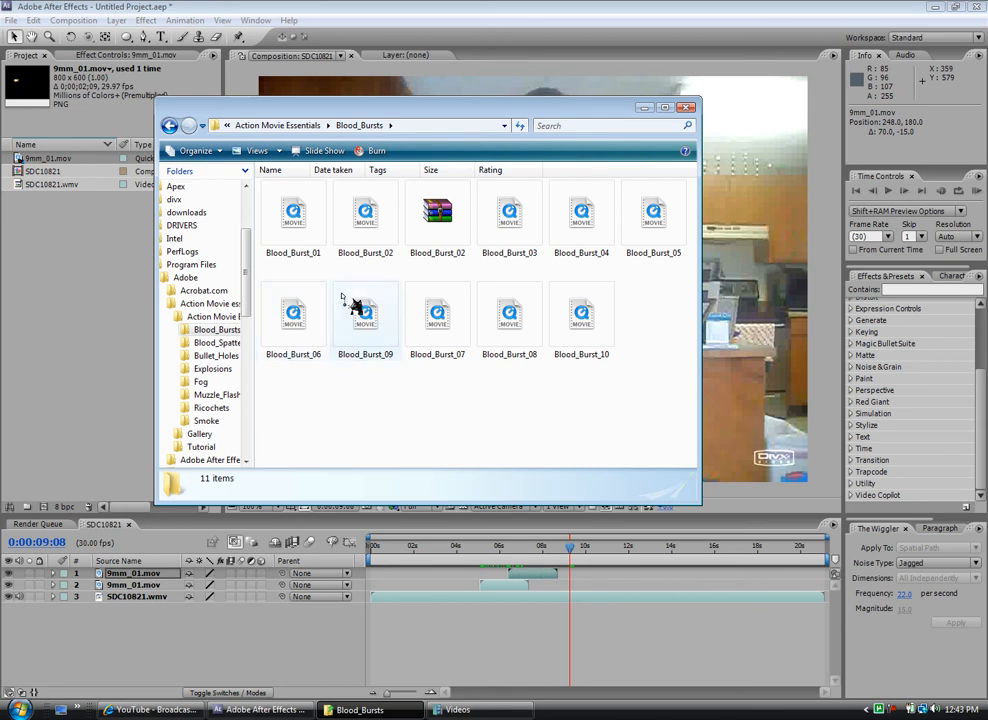
{"action": "left_click", "coordinate": [292, 316]}
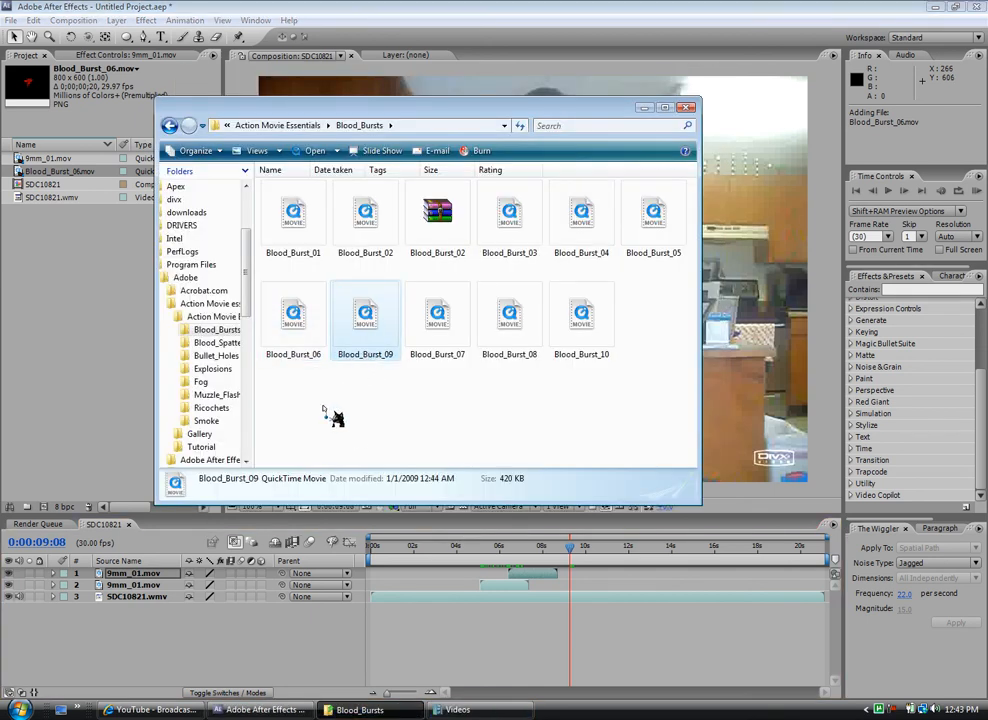
{"action": "double_click", "coordinate": [364, 316]}
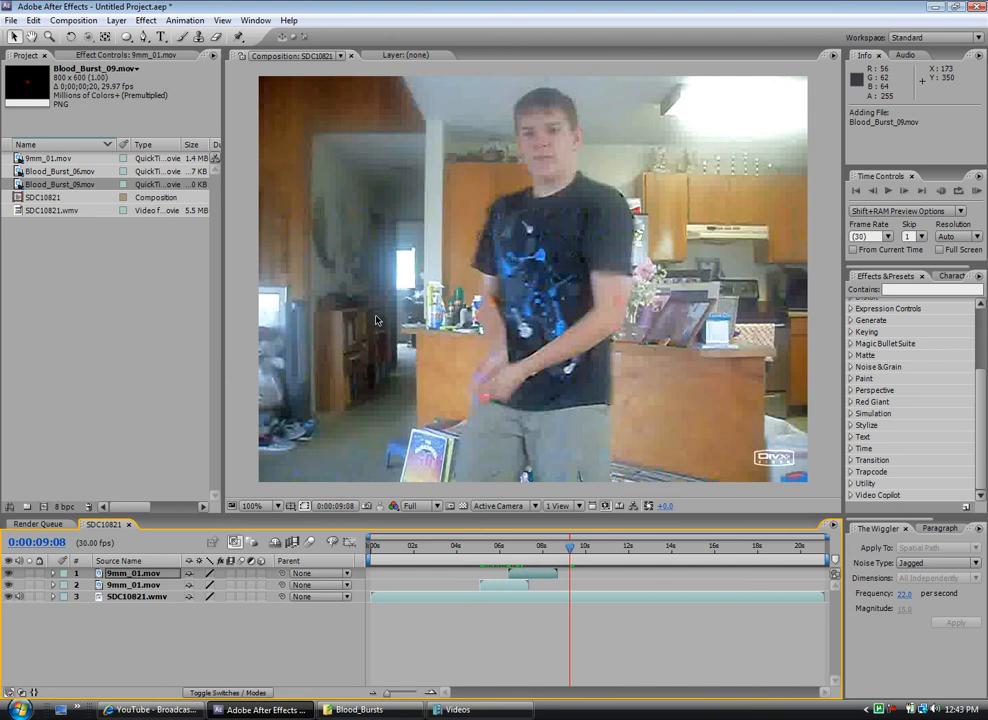
Add Blood_Burst_09 as a layer and place its red burst on the man's shoulder.
{"action": "left_click", "coordinate": [48, 158]}
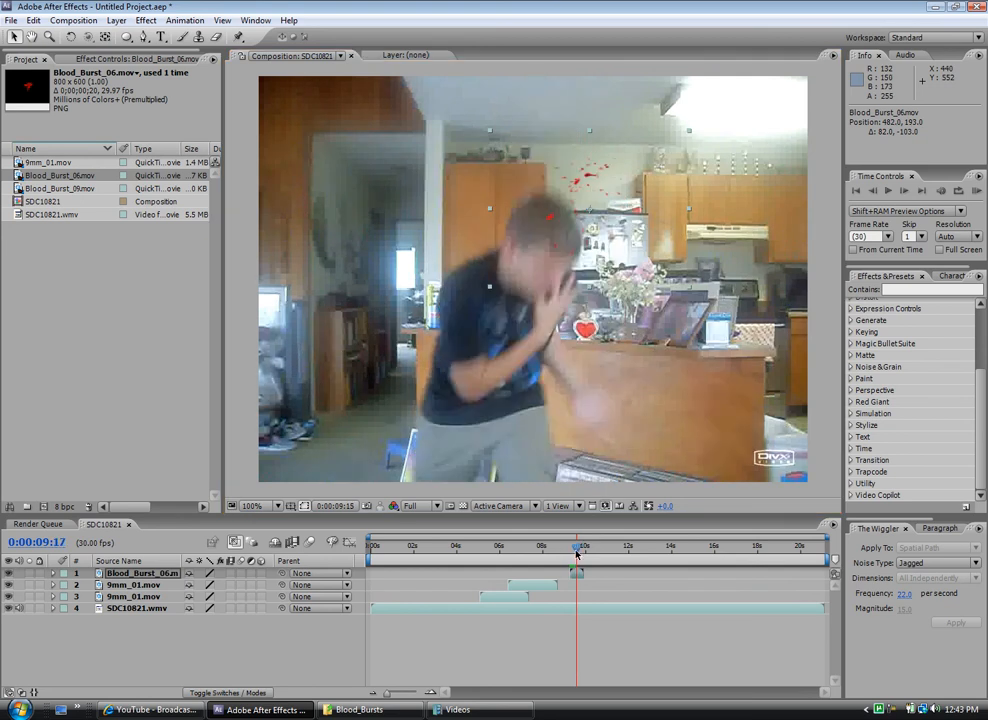
{"action": "left_click_drag", "start_coordinate": [584, 544], "coordinate": [572, 544]}
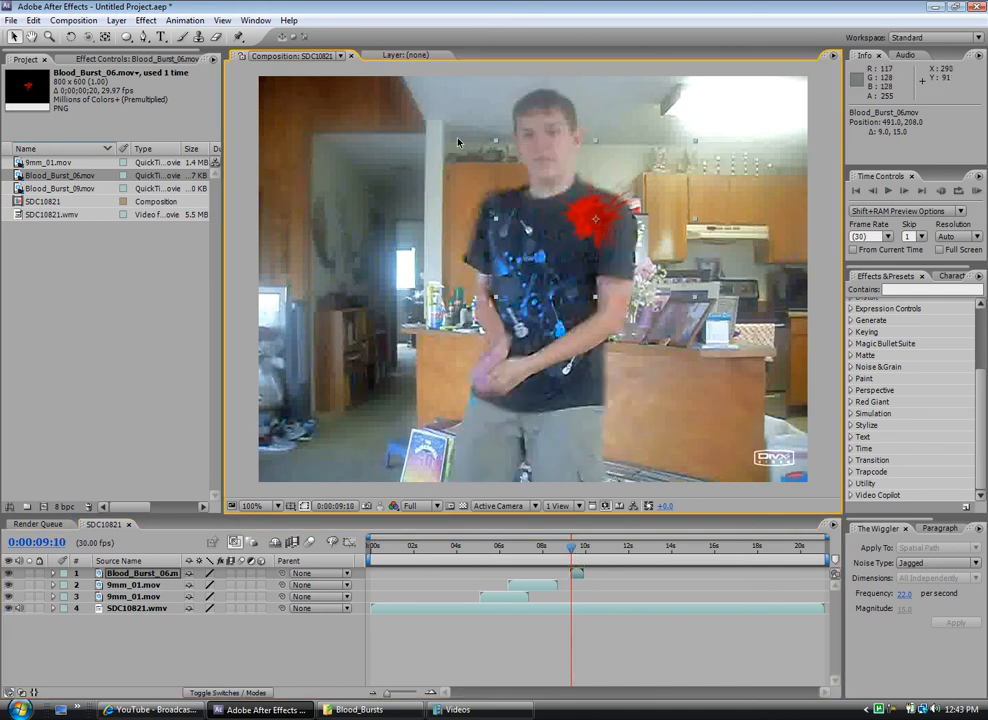
Apply Hue/Saturation with Colorize on and lower the Colorize Saturation for a darker red burst.
{"action": "left_click", "coordinate": [144, 20]}
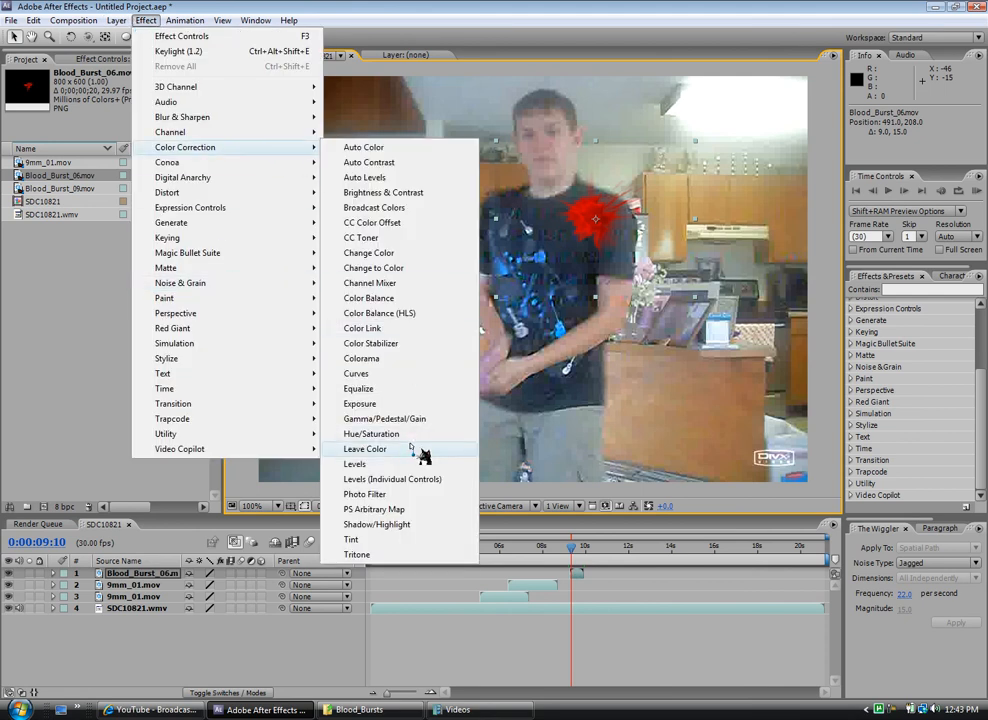
{"action": "left_click", "coordinate": [372, 432]}
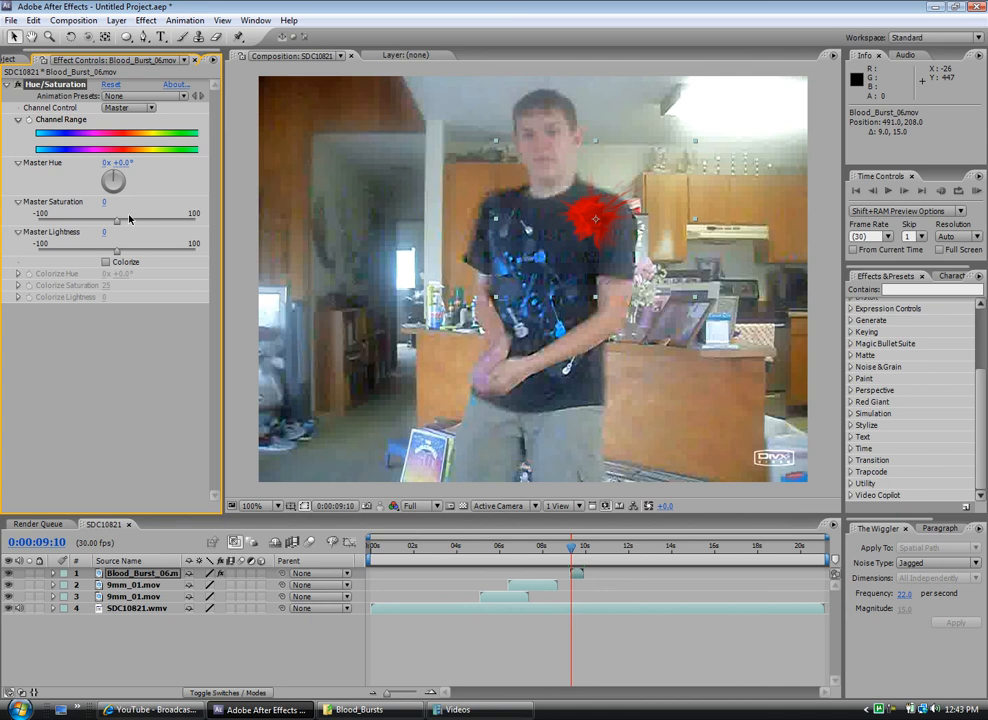
{"action": "left_click", "coordinate": [104, 260]}
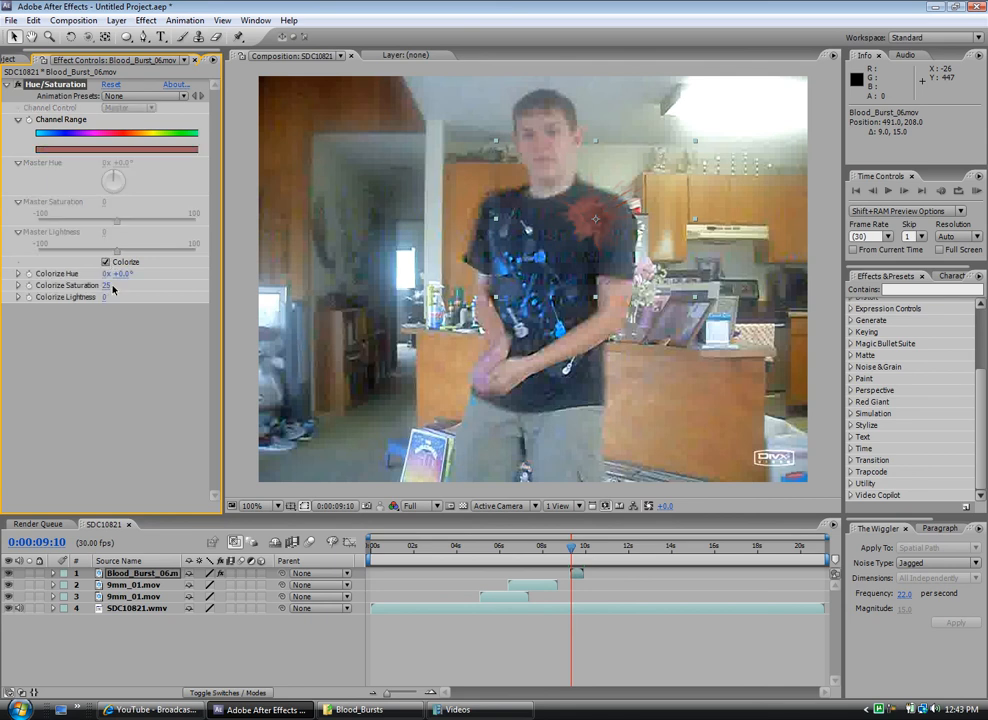
{"action": "left_click_drag", "start_coordinate": [104, 284], "coordinate": [130, 284]}
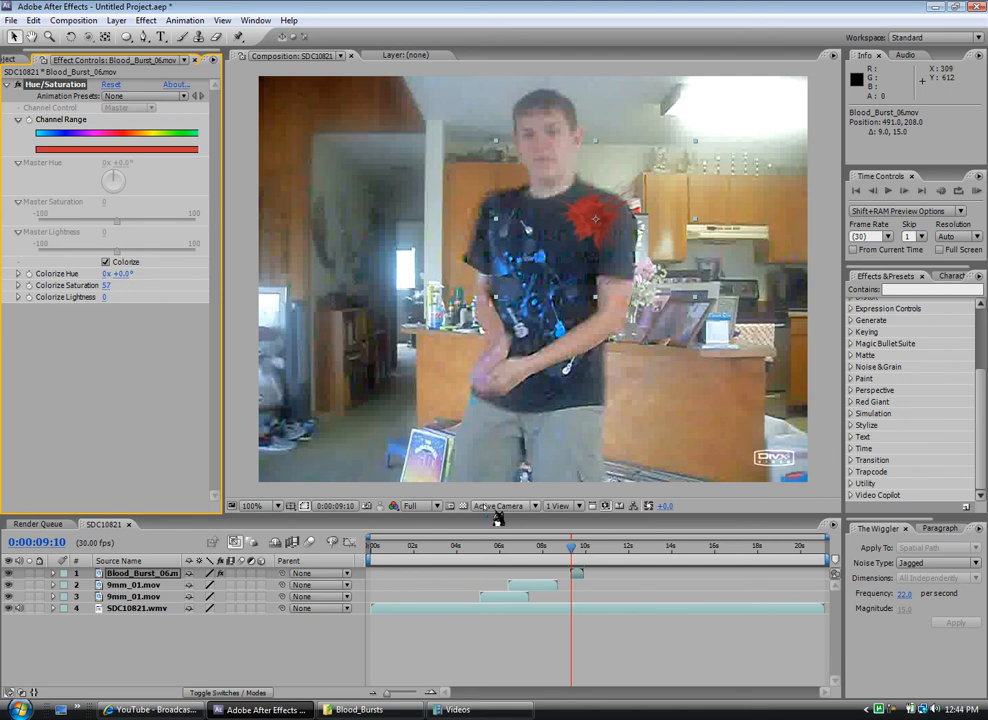
{"action": "left_click_drag", "start_coordinate": [570, 548], "coordinate": [580, 548]}
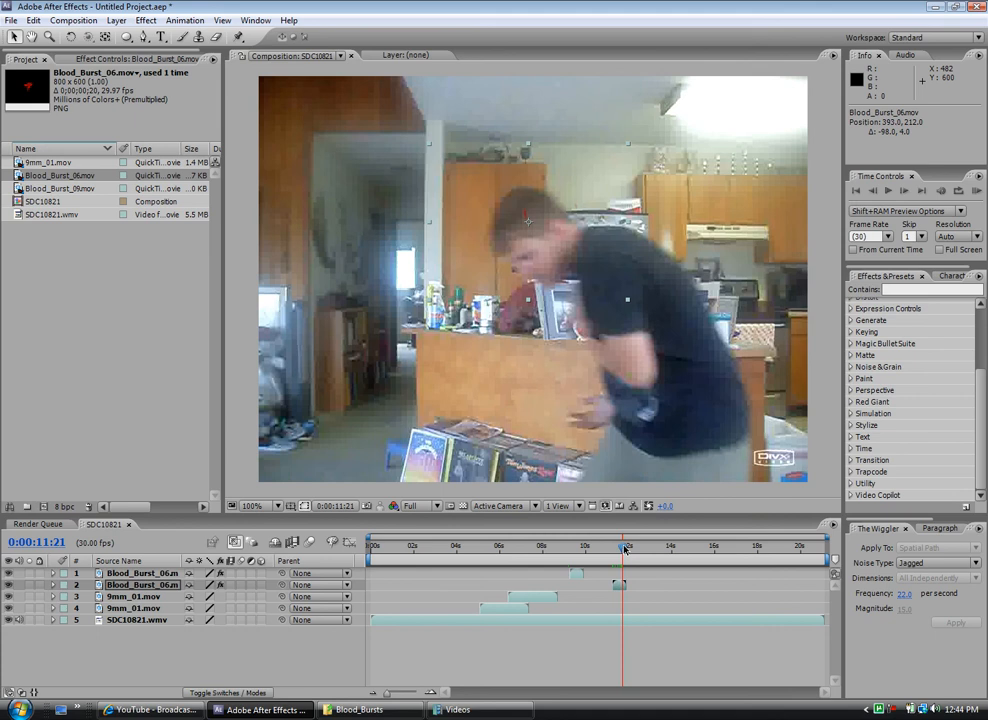
Scrub to where the man gets hit to time the second blood burst, then bring back the file browser.
{"action": "left_click_drag", "start_coordinate": [620, 546], "coordinate": [596, 546]}
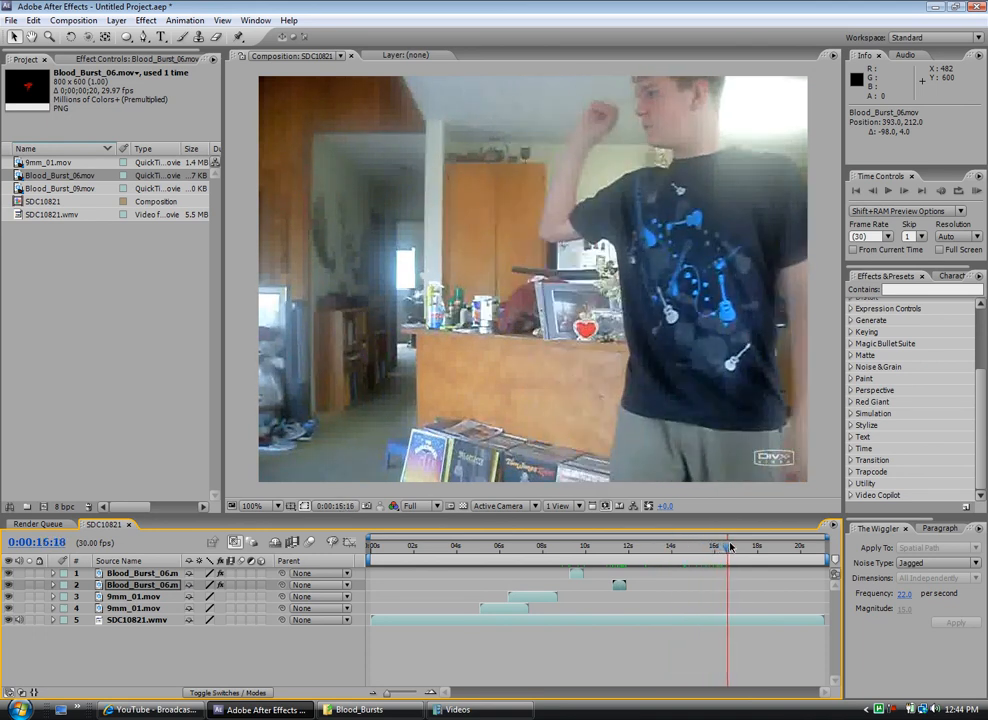
{"action": "left_click_drag", "start_coordinate": [716, 544], "coordinate": [756, 544]}
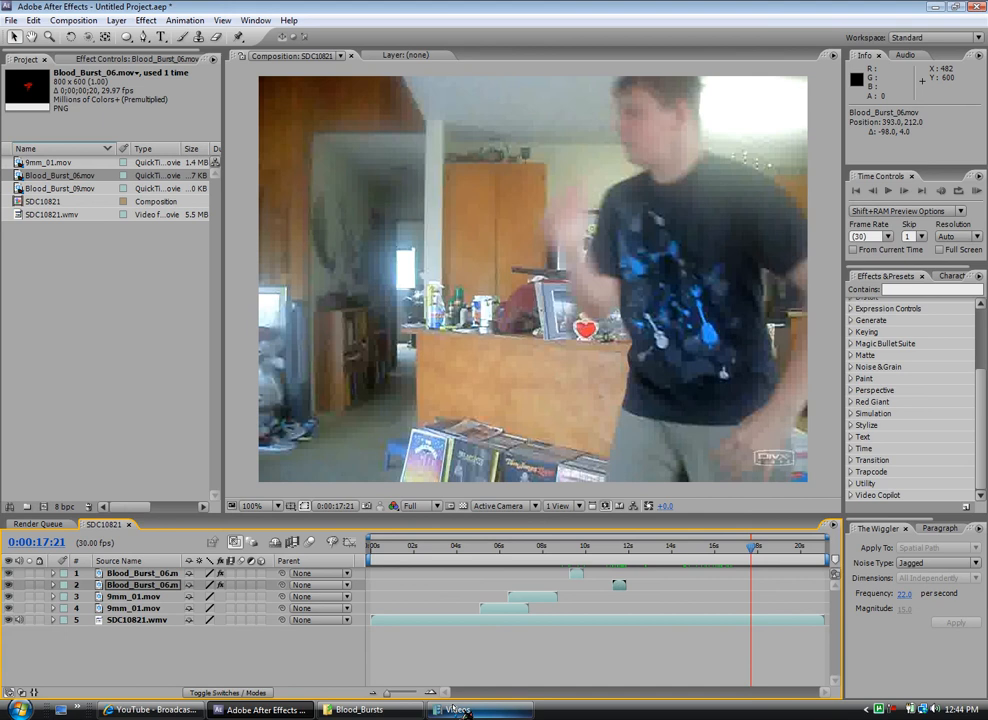
{"action": "left_click", "coordinate": [458, 710]}
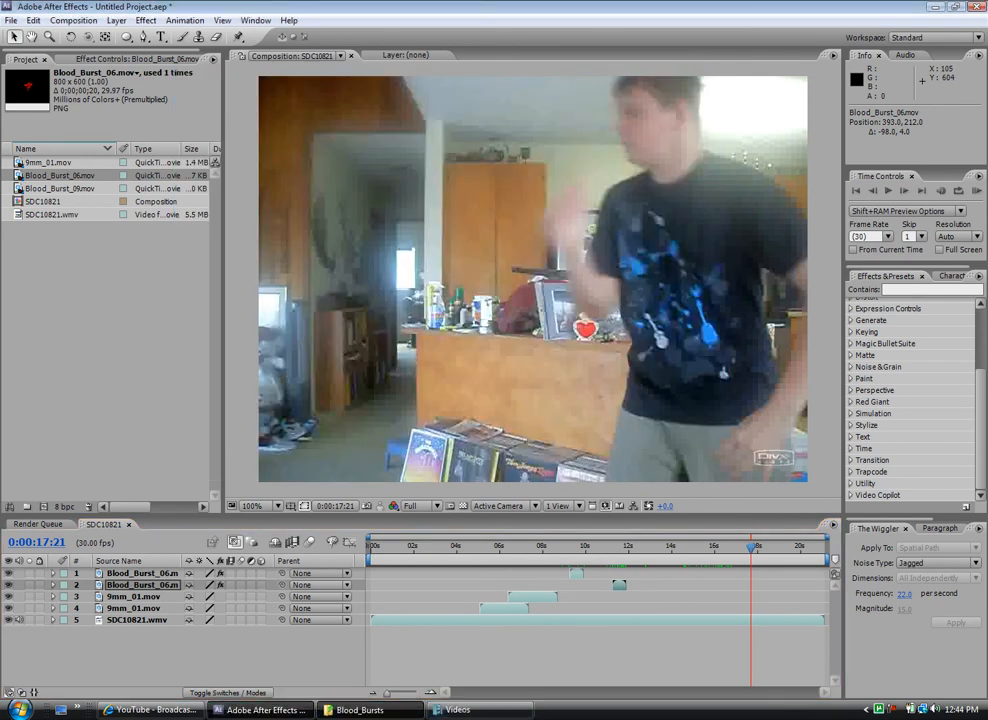
{"action": "left_click", "coordinate": [360, 710]}
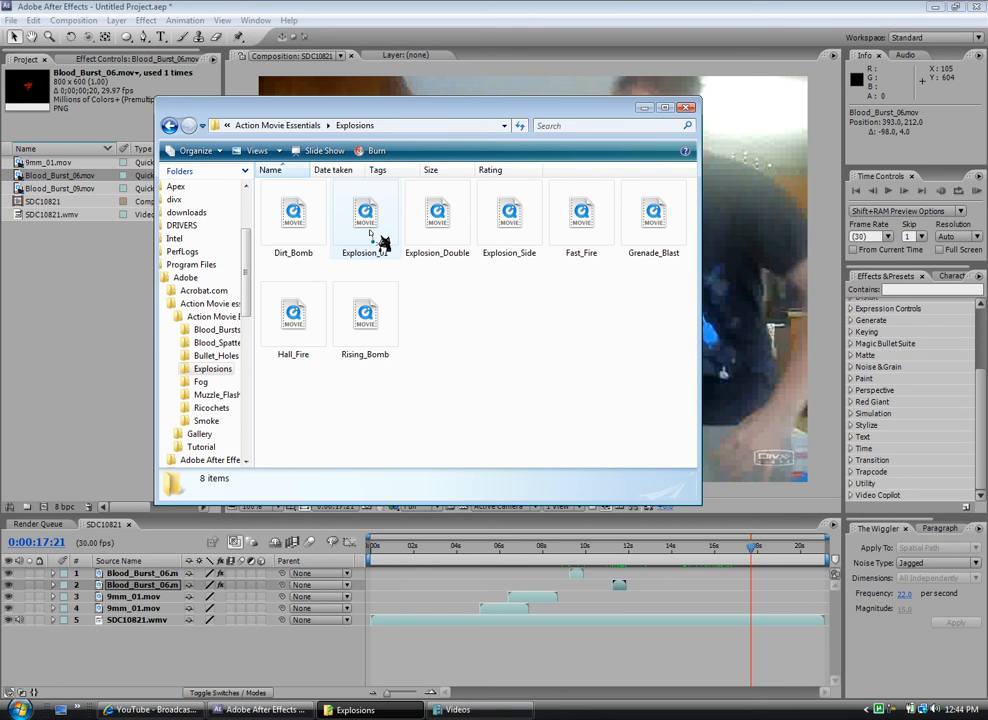
Layer the Explosion_Side clip from the Explosions folder on top of the composition.
{"action": "left_click", "coordinate": [508, 212]}
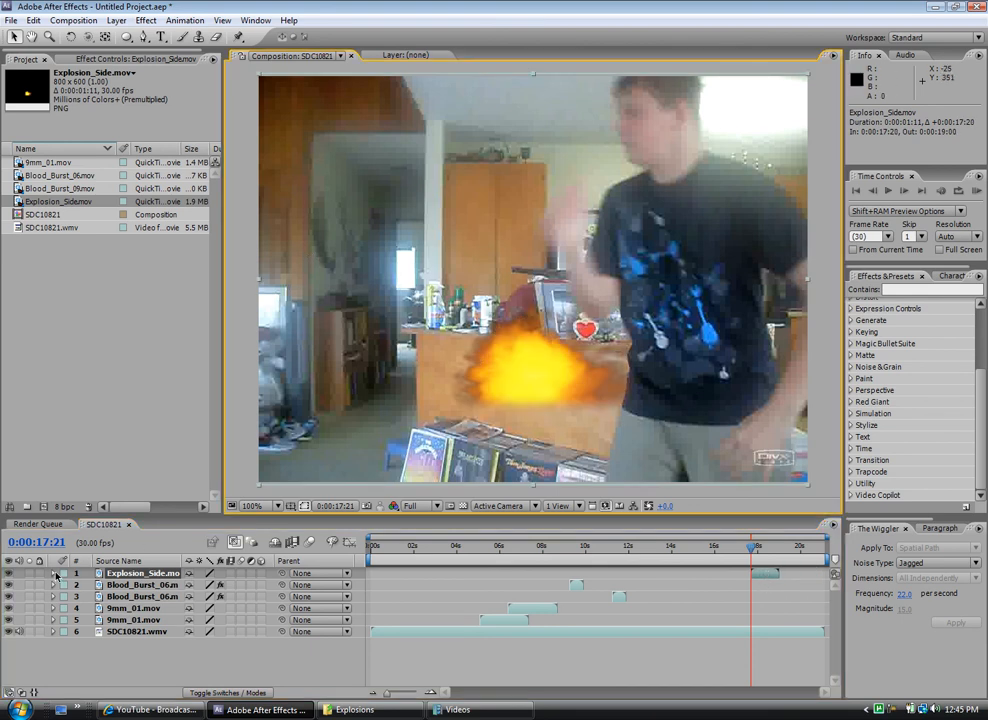
Select the Explosion_Side layer to expose its Position and Scale transform properties.
{"action": "left_click", "coordinate": [56, 572]}
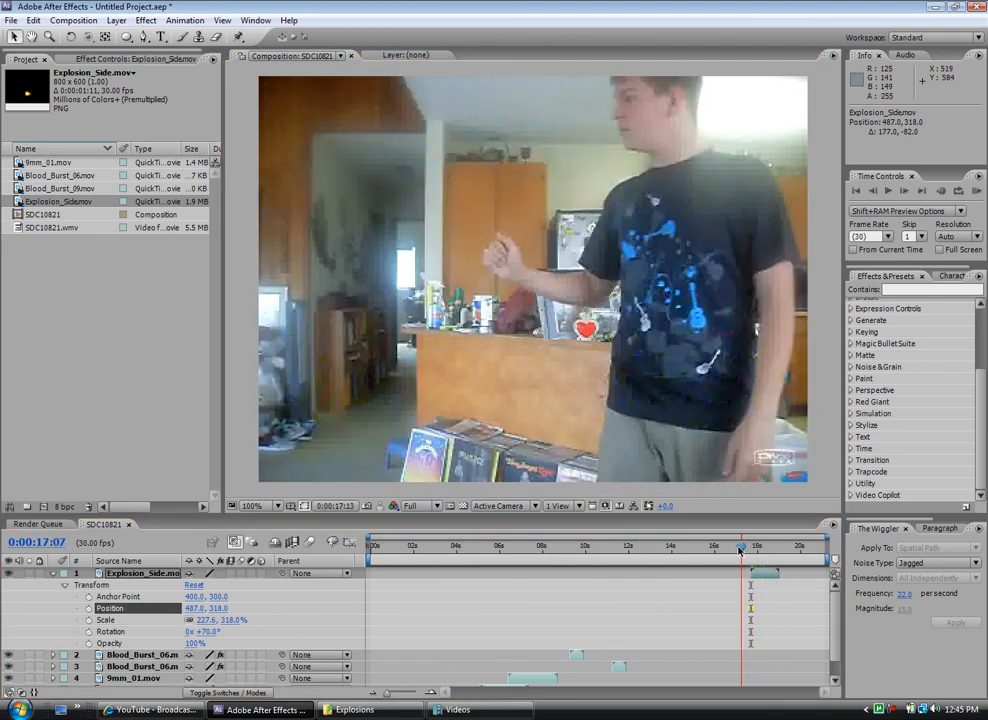
Place Explosion_Side around the nine-second mark and scrub ahead to the chest-shot moment.
{"action": "left_click", "coordinate": [496, 544]}
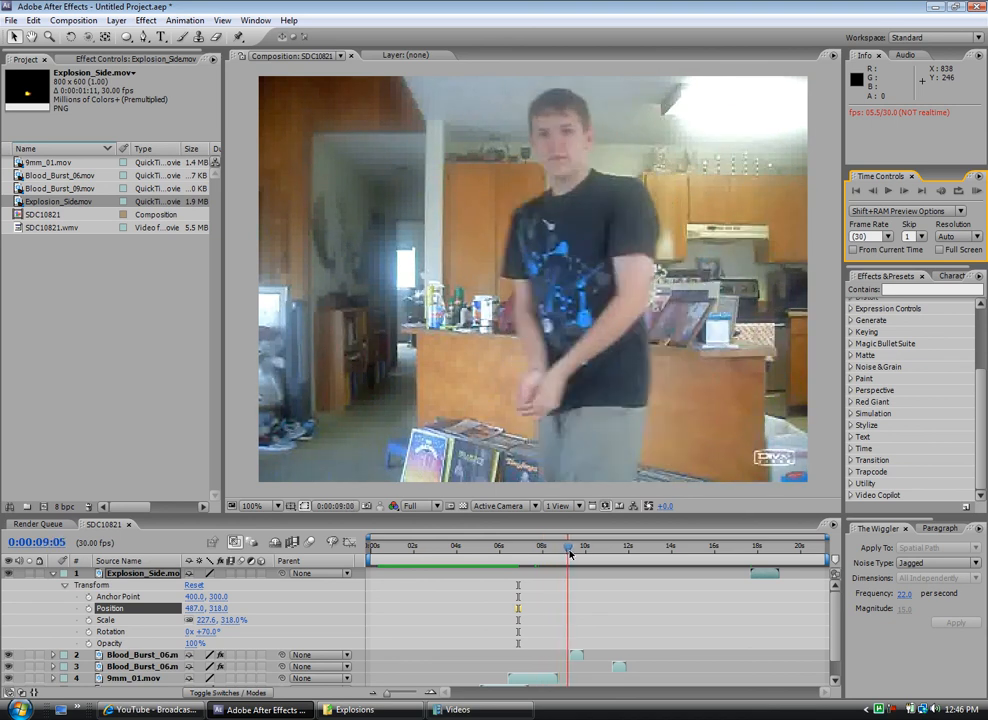
{"action": "left_click_drag", "start_coordinate": [570, 544], "coordinate": [610, 544]}
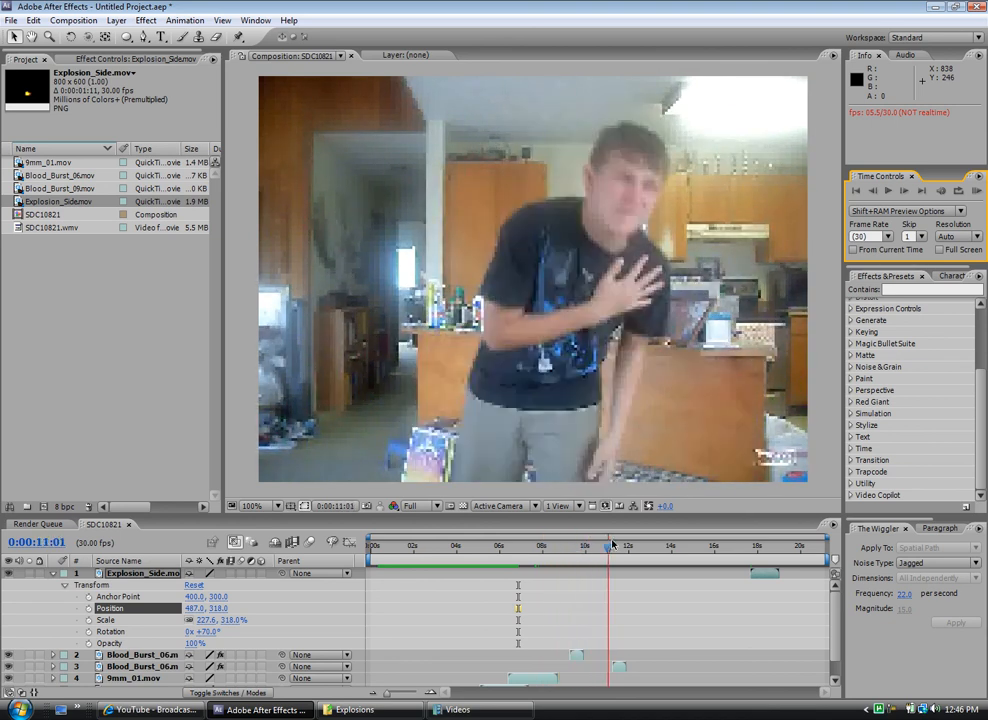